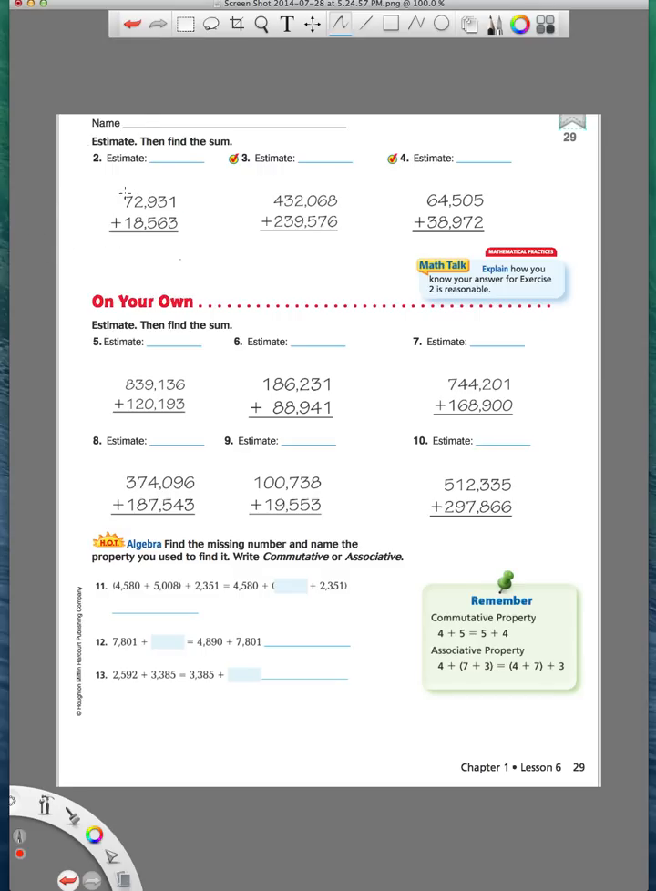
mouse_move(162, 235)
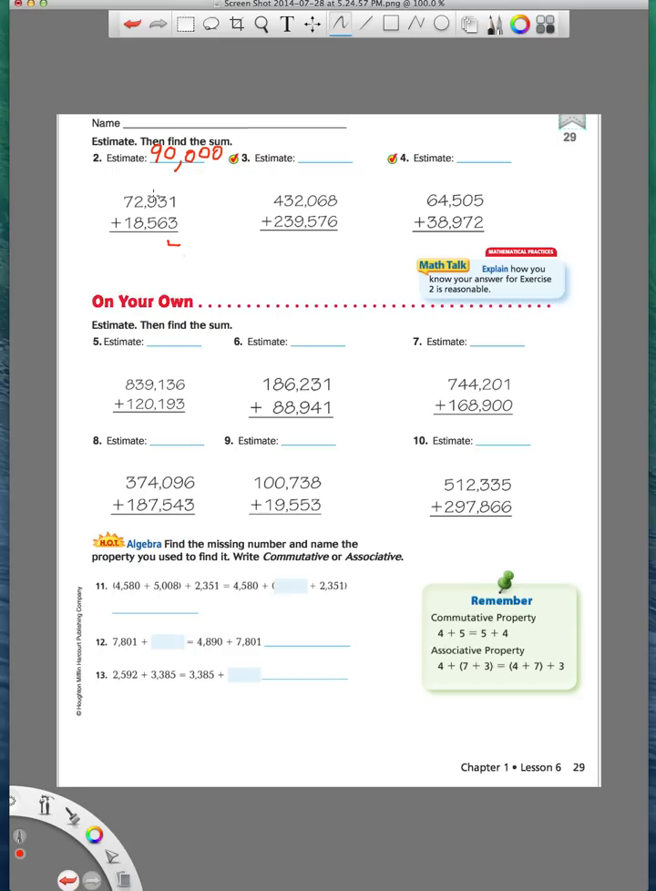
- Handwrite the exact sum 91,494 in red under 18,563 and 72,931 with carry marks
left_click(168, 246)
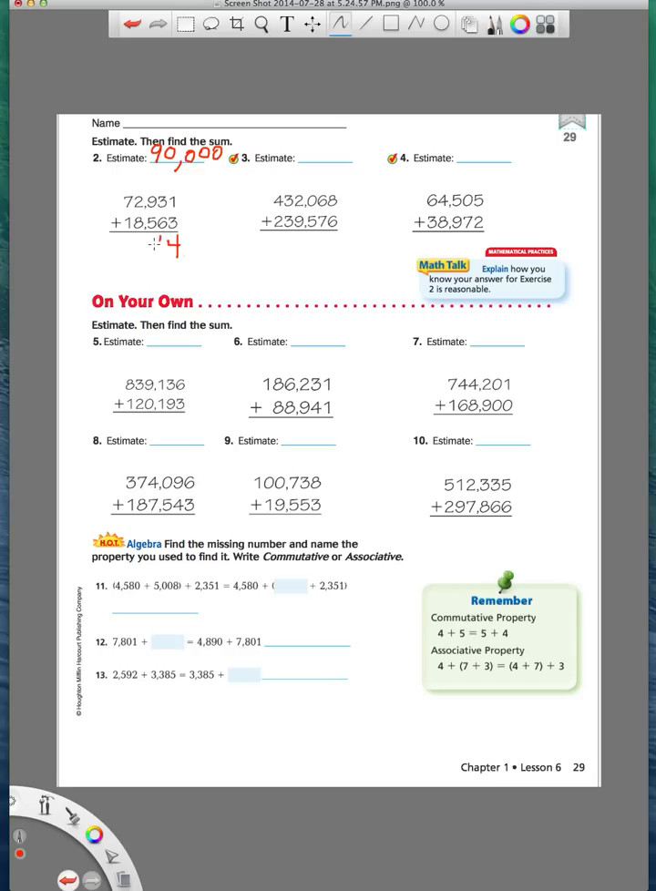
left_click_drag(149, 246, 164, 259)
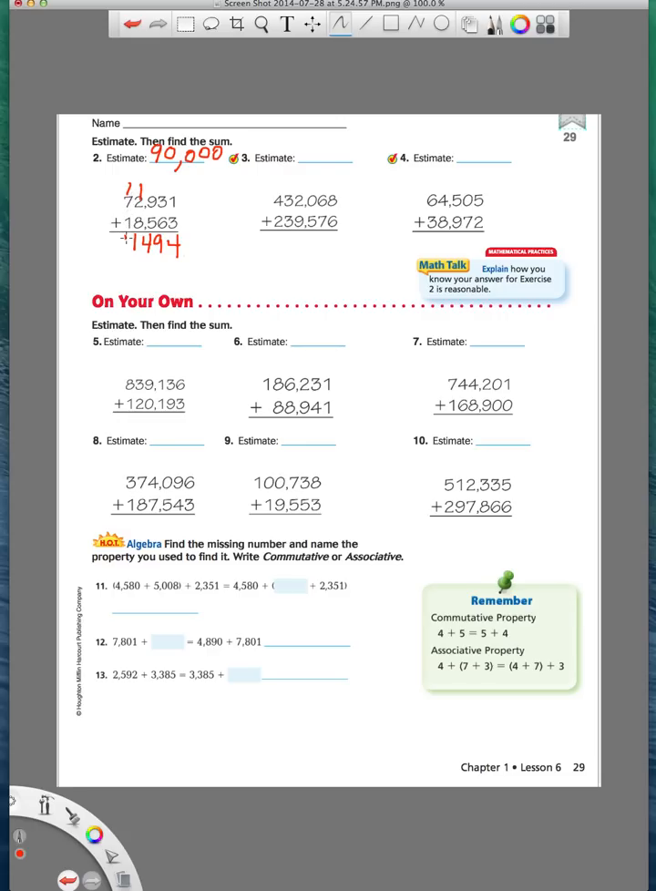
left_click(124, 244)
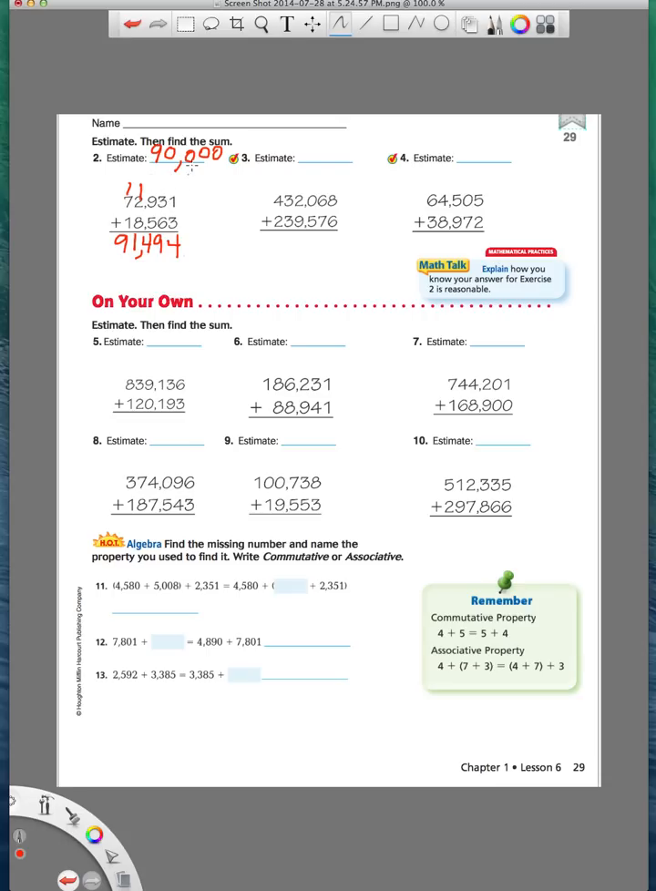
mouse_move(372, 226)
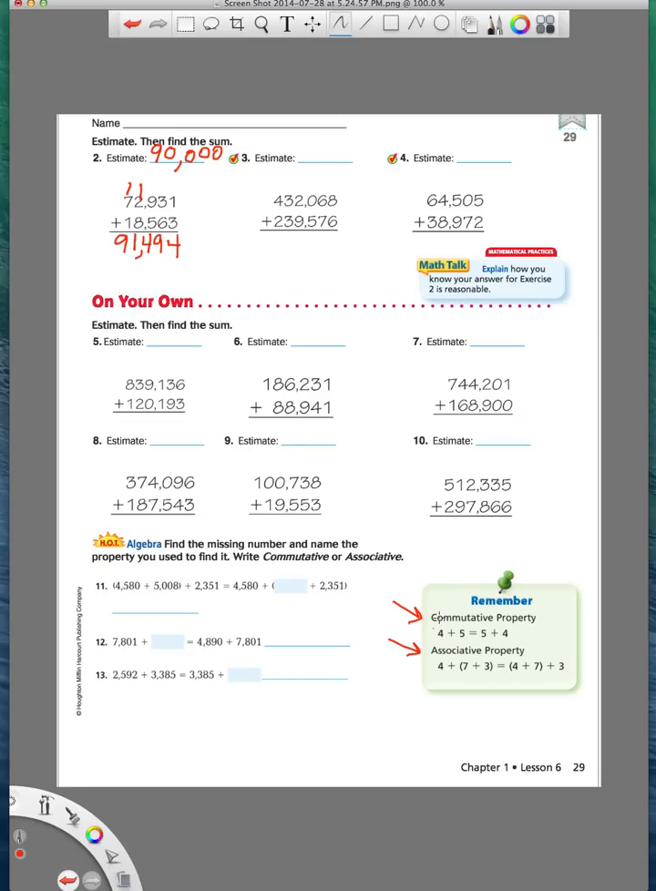
mouse_move(439, 609)
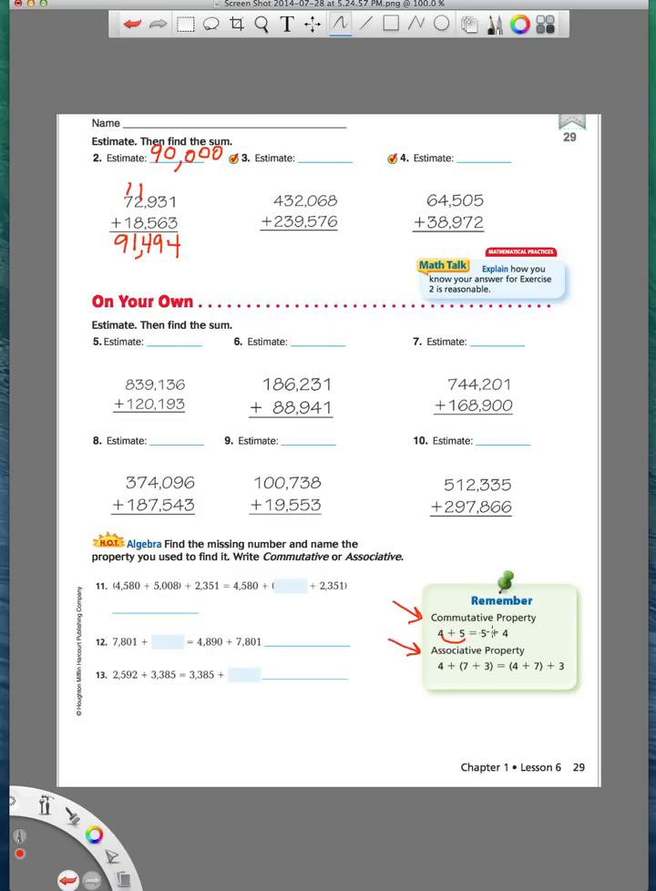
mouse_move(460, 598)
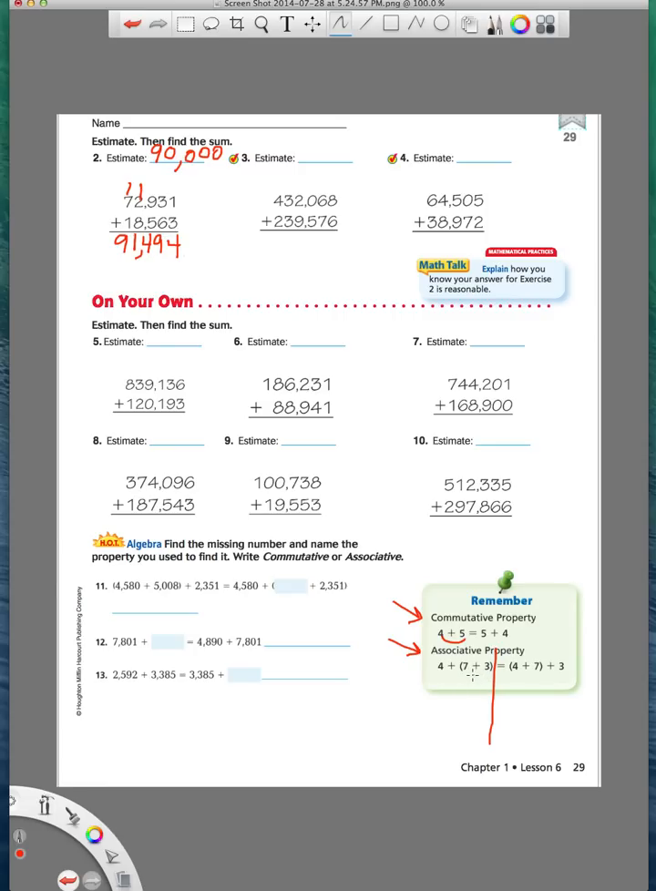
- Write the partial sums (10) under both sides of the Associative example, each totaling 14
type("10")
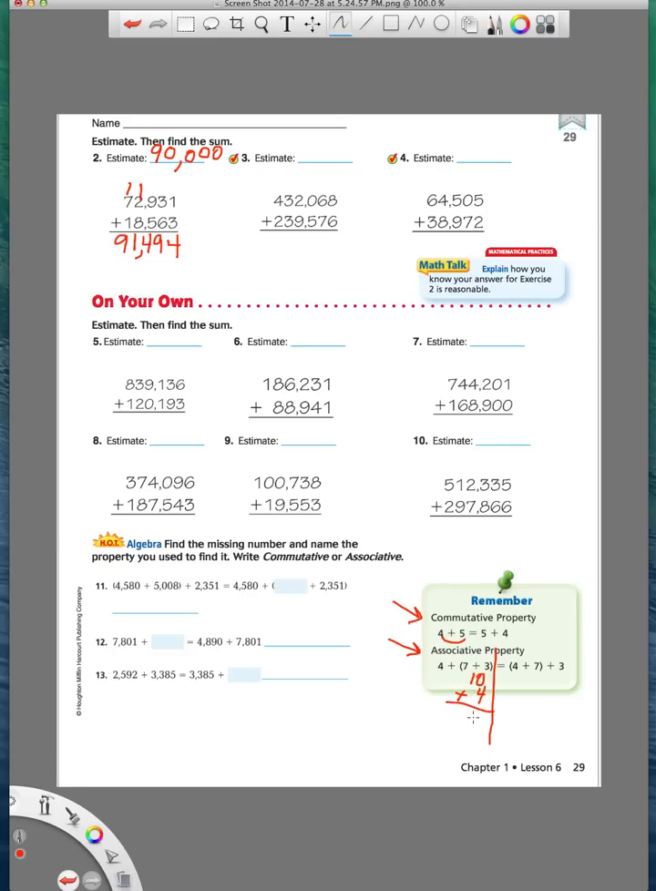
left_click_drag(465, 707, 492, 738)
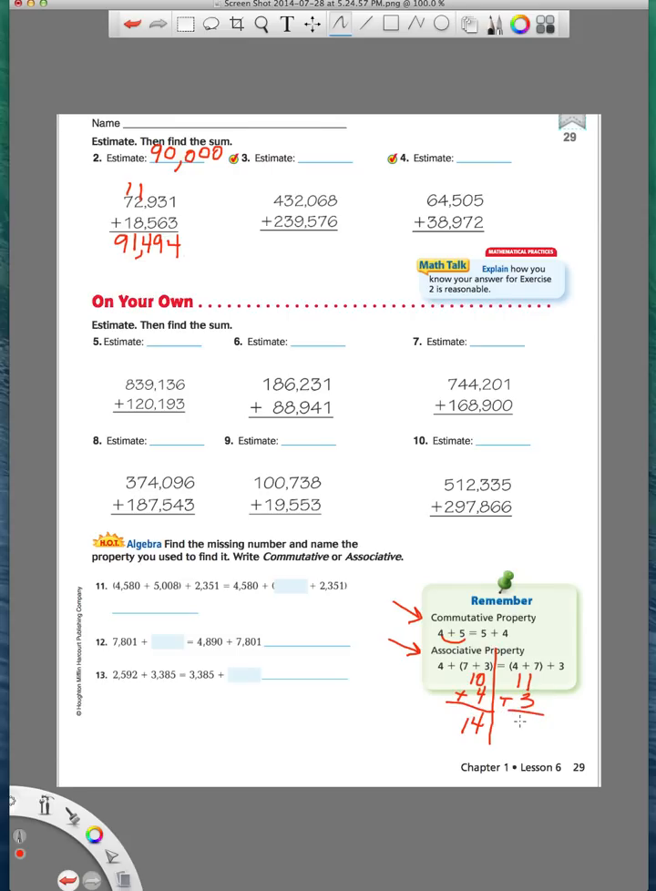
left_click(519, 726)
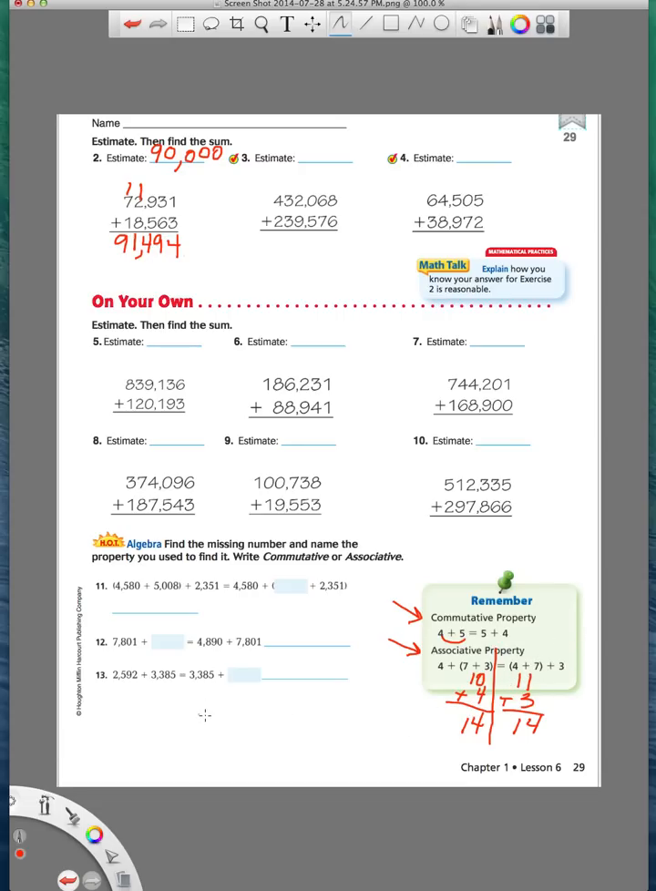
- Handwrite 4 + (7 + 3) and the regrouped expression beneath exercise 13 in red
left_click_drag(204, 714, 237, 714)
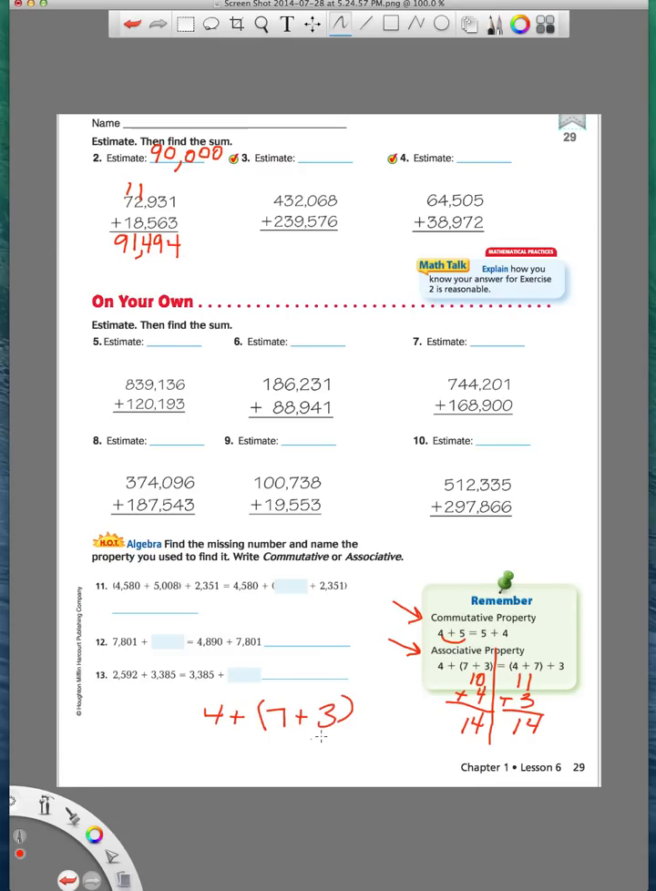
left_click_drag(209, 729, 206, 769)
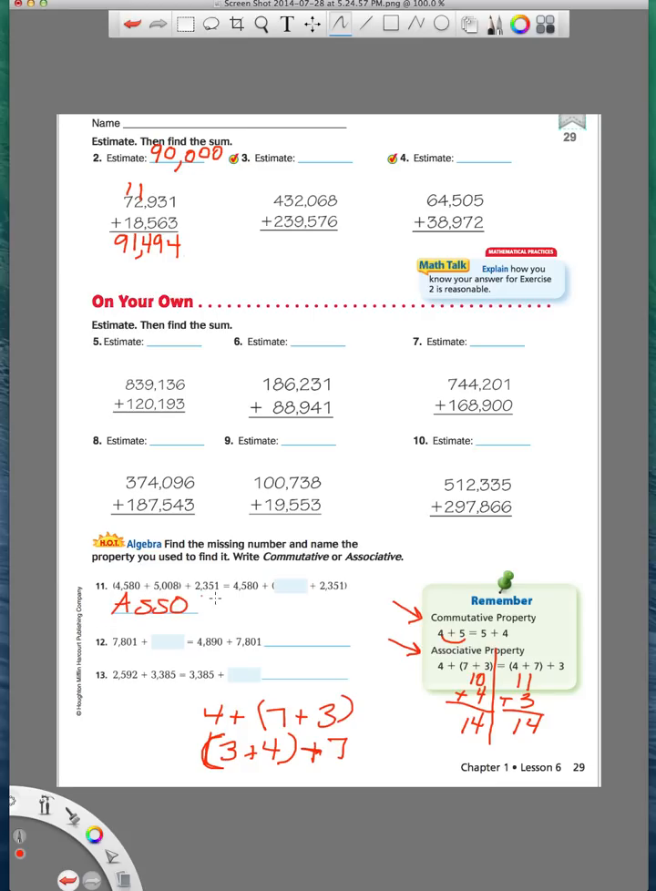
- Continue writing 'Associative' beside exercise 11 (the 'cio' letters)
type("cio")
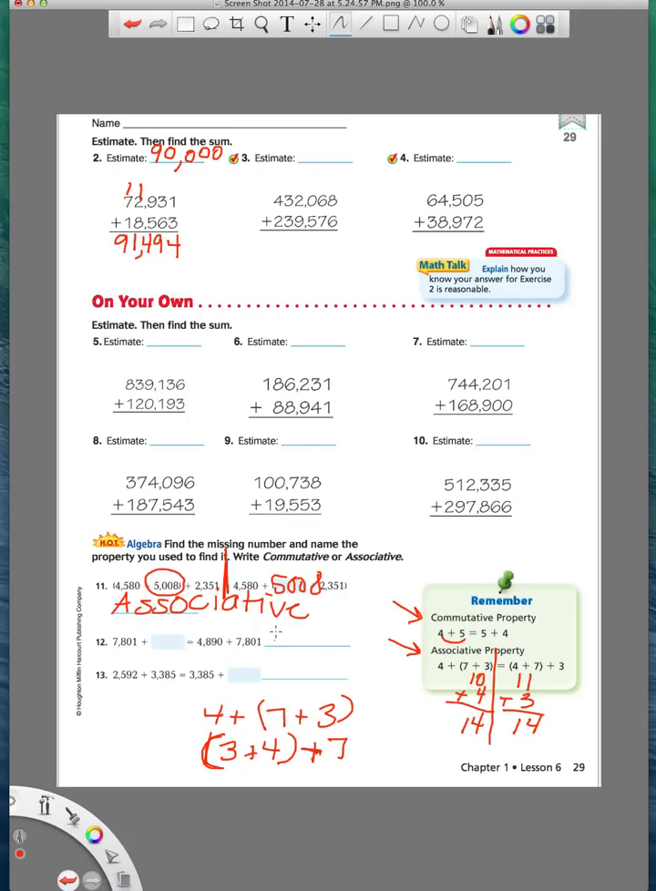
- Circle 5,008 in red as exercise 11's missing number
left_click_drag(265, 623, 314, 647)
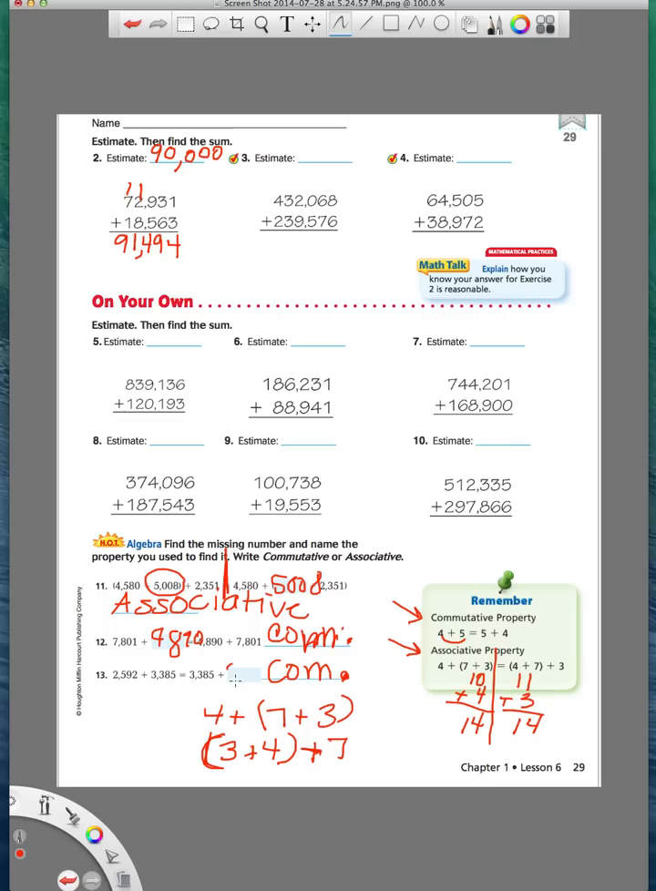
- Start exercise 13's missing number with the red digits '25'
type("25")
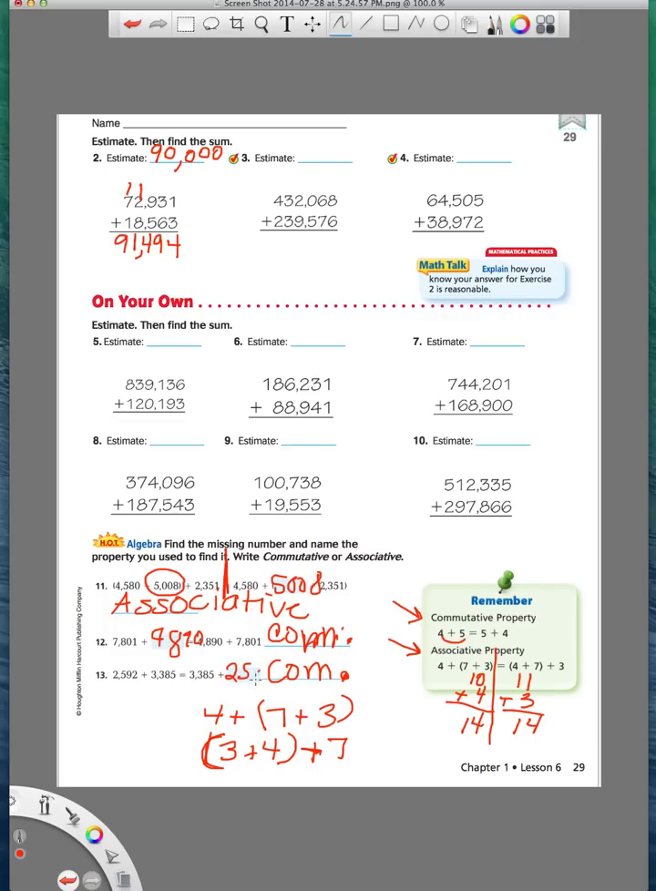